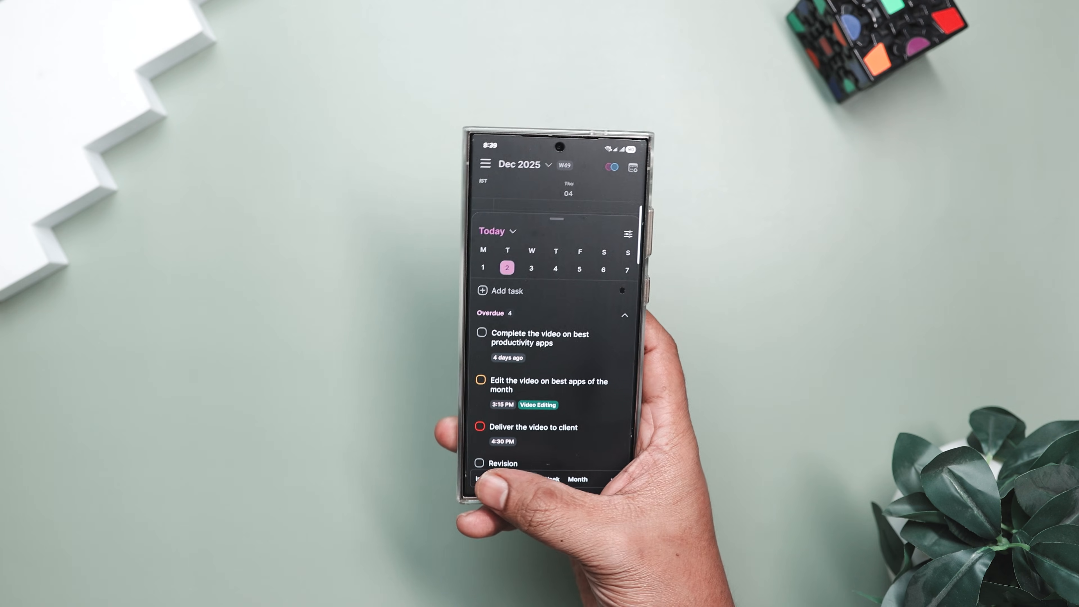
# Show the Inbox of collected tasks and scroll through them
pyautogui.click(457, 495)
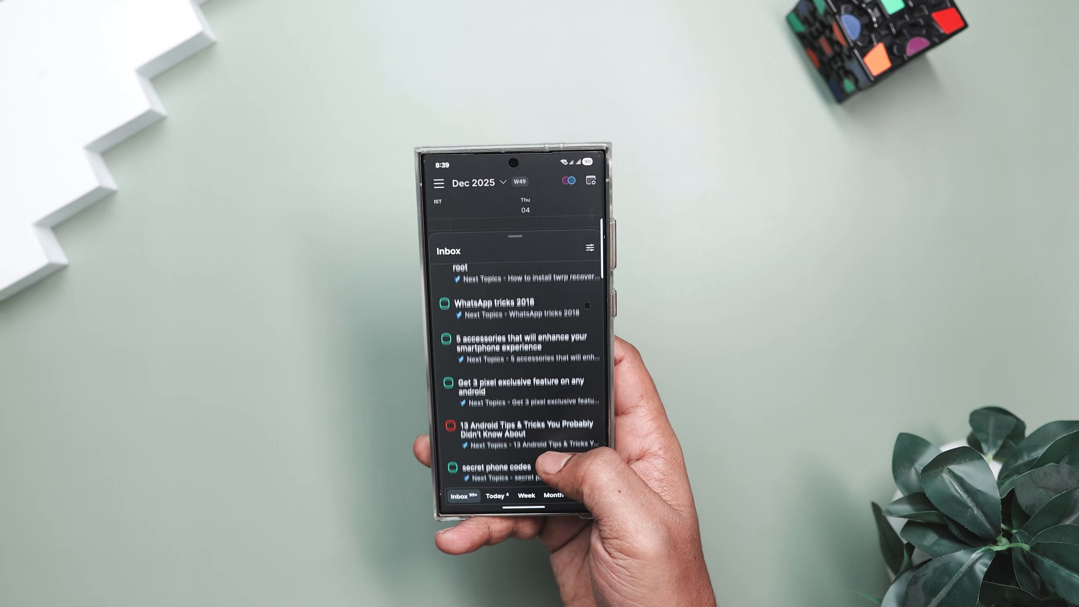
pyautogui.scroll(3)
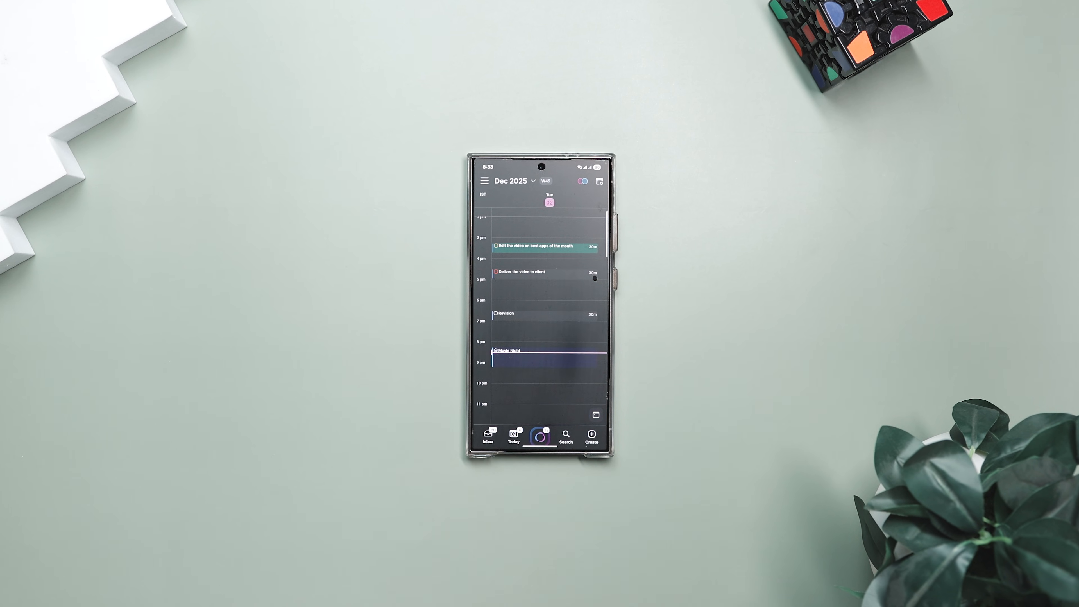
# Review the Inbox tasks again, scrolling down and back up
pyautogui.click(486, 438)
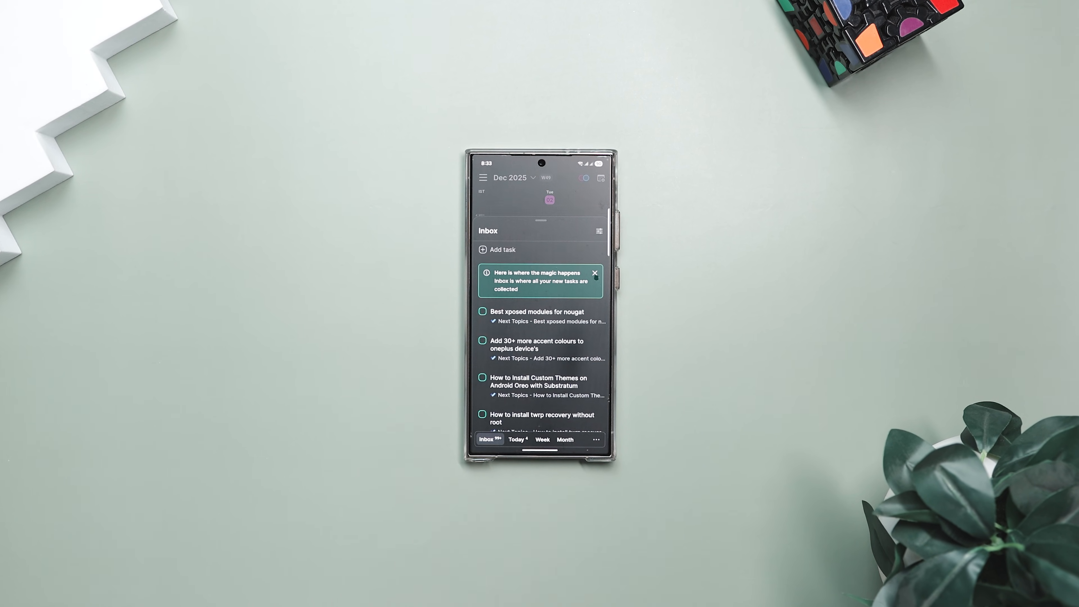
pyautogui.scroll(-3)
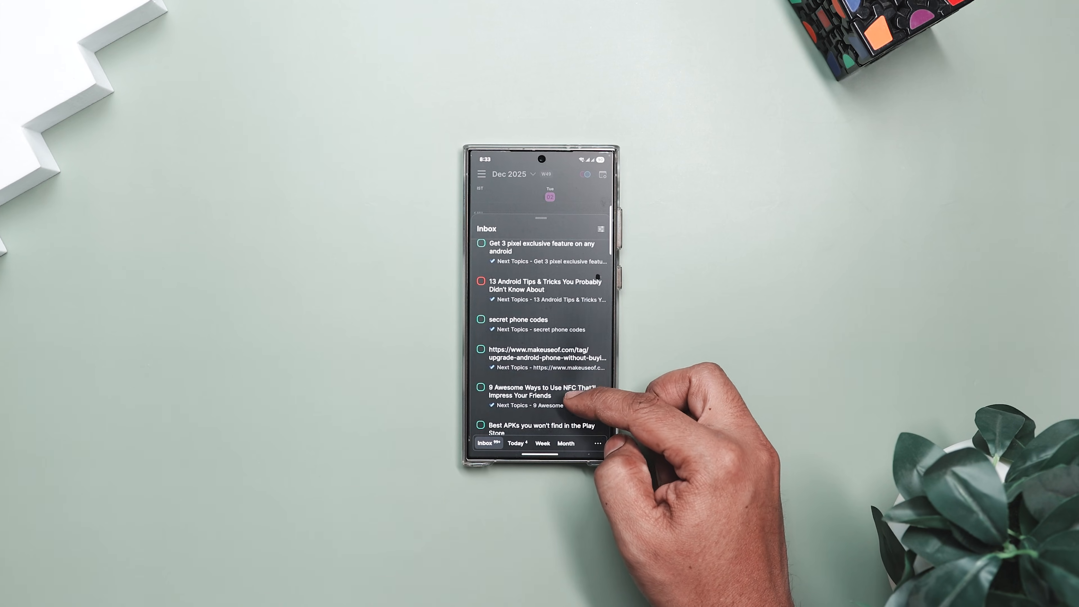
pyautogui.scroll(3)
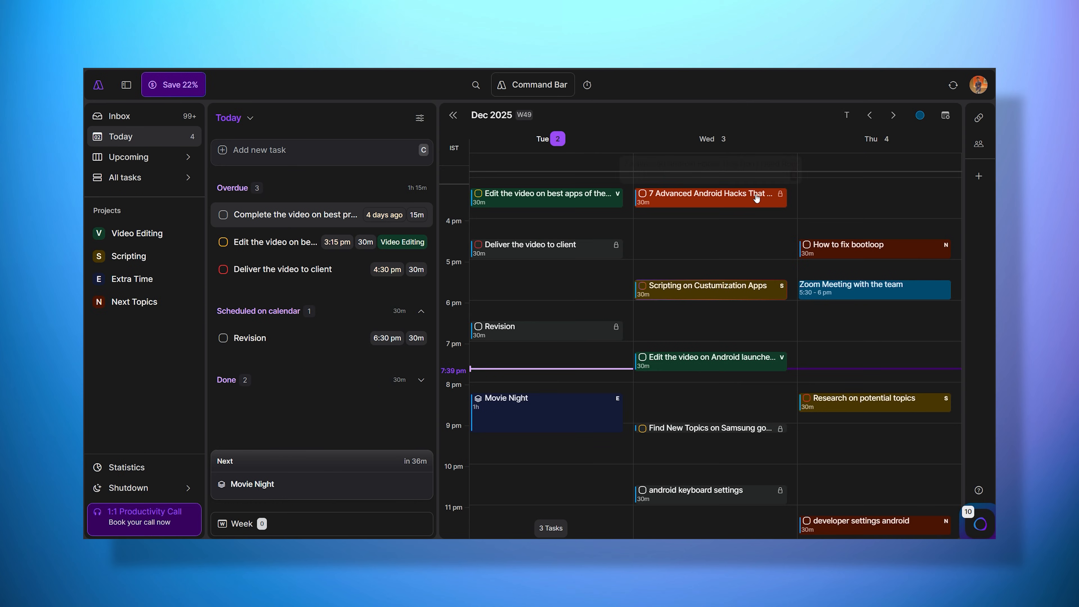
# View the details of Wednesday's '7 Advanced Android Hacks That Don't Need Root' task
pyautogui.click(705, 193)
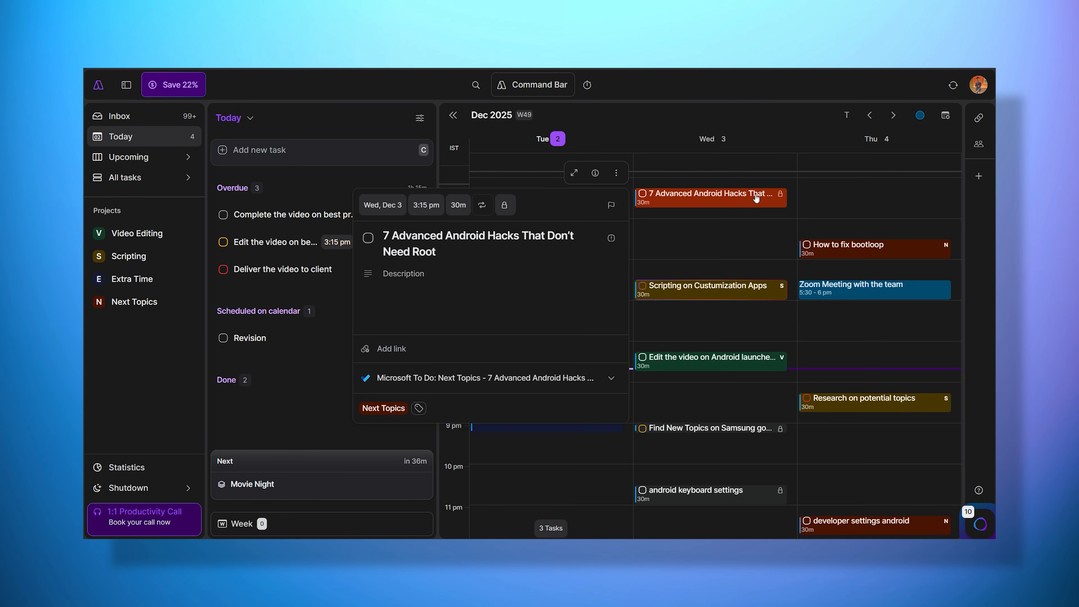